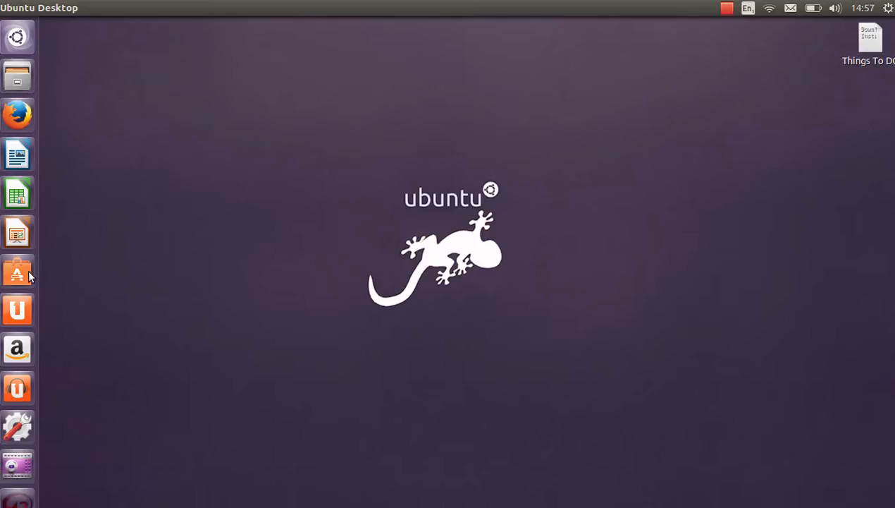
mouse_move(17, 233)
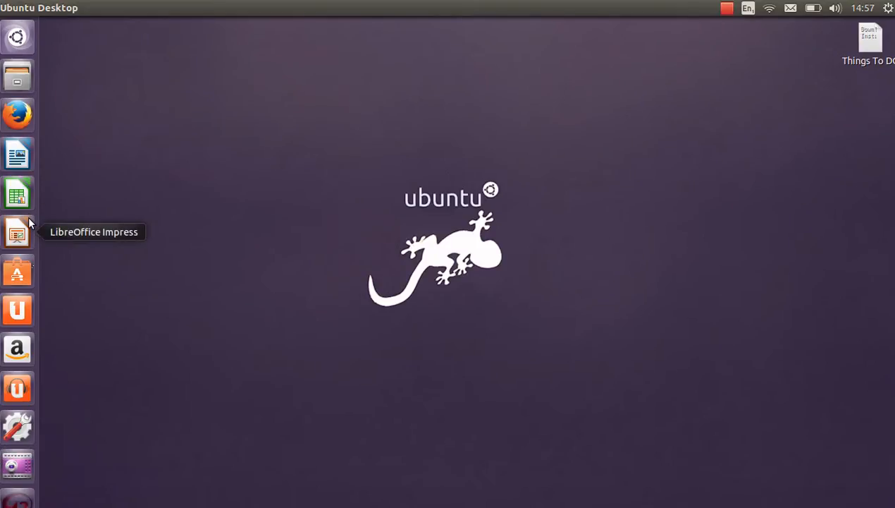
mouse_move(701, 76)
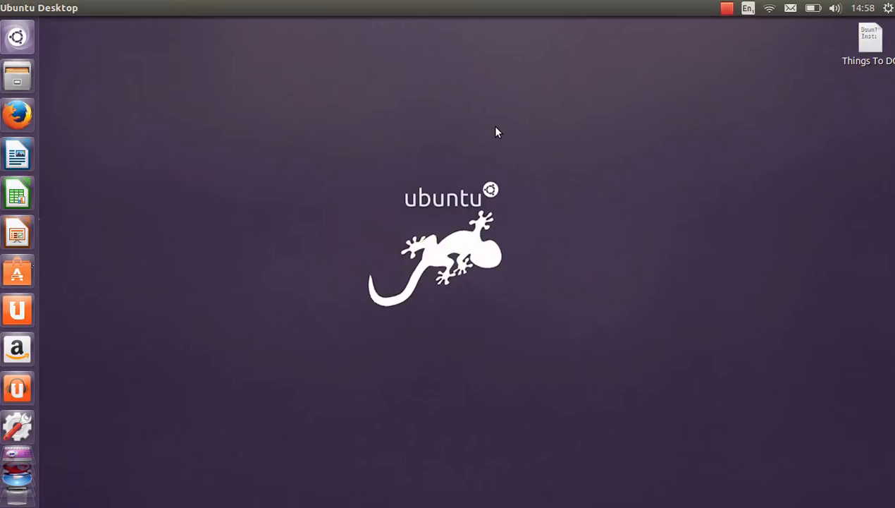
mouse_move(204, 177)
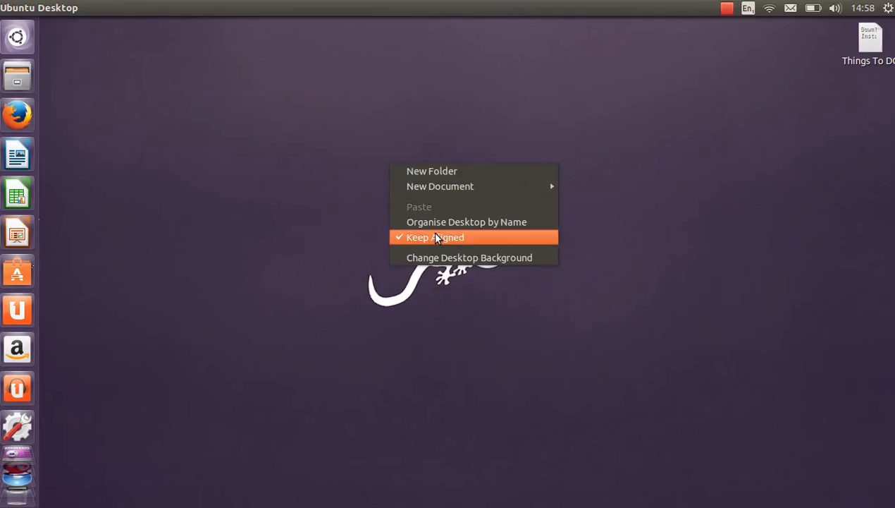
Step: Reach the Appearance page via Change Desktop Background, then again via the gear menu's System Settings
click(468, 256)
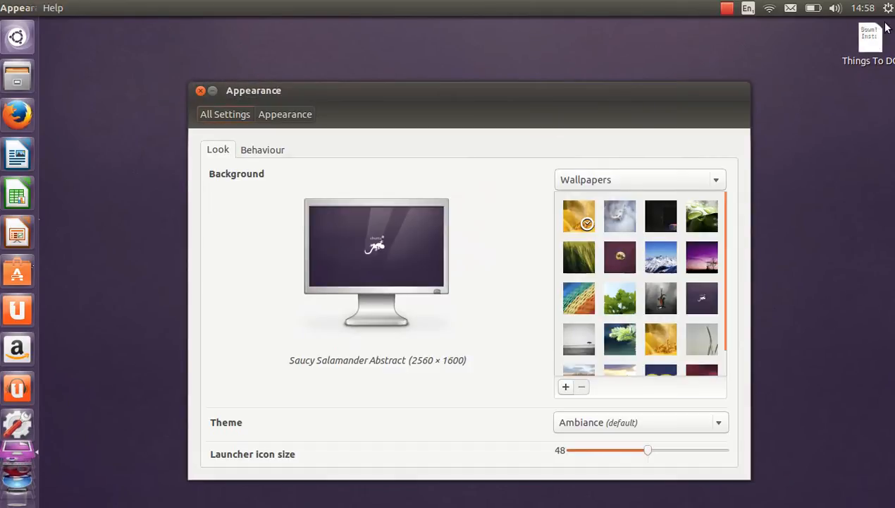
click(890, 8)
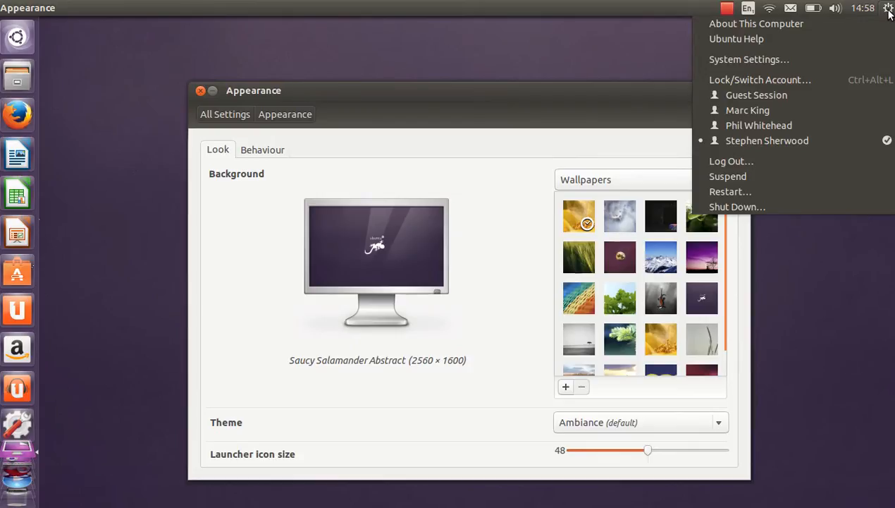
click(747, 8)
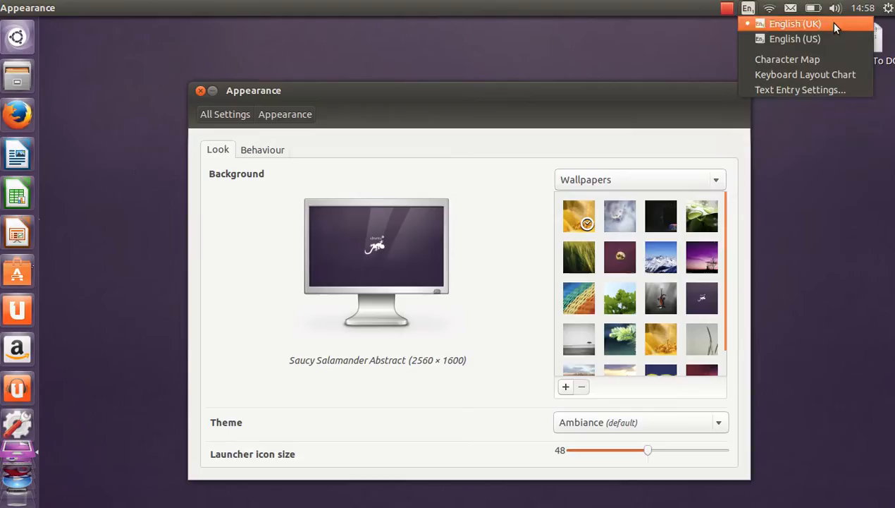
click(888, 8)
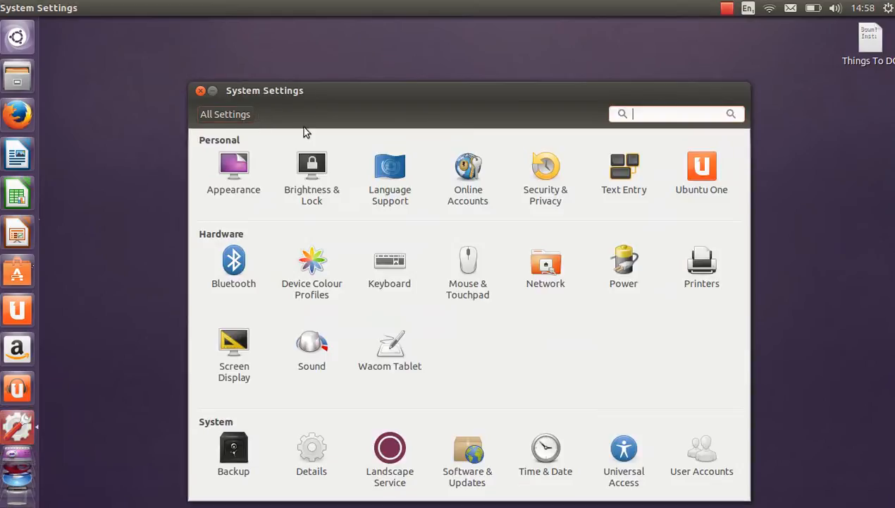
click(234, 166)
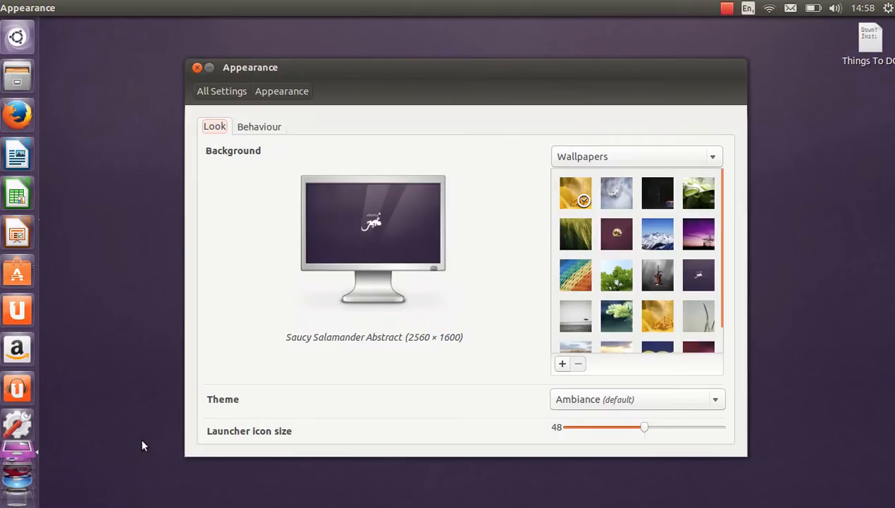
mouse_move(657, 429)
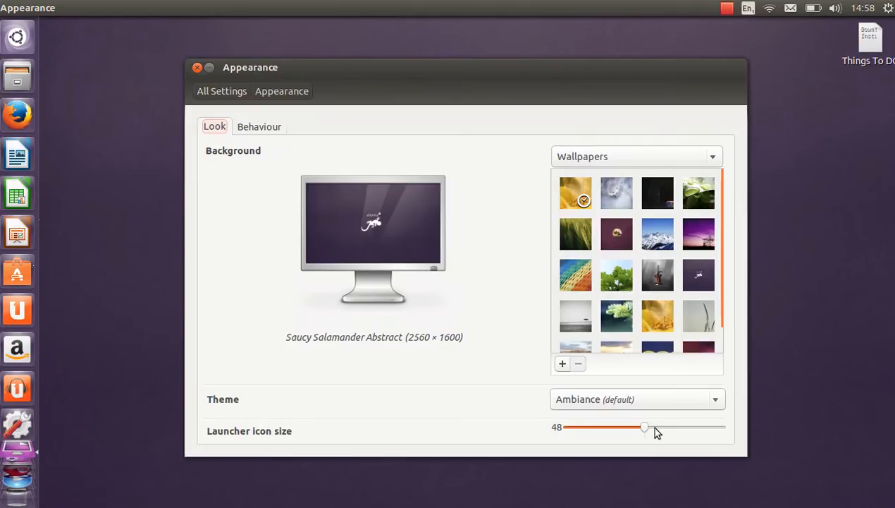
Step: Reduce the launcher icon size from 48 to 32 with the slider
drag(643, 426, 591, 426)
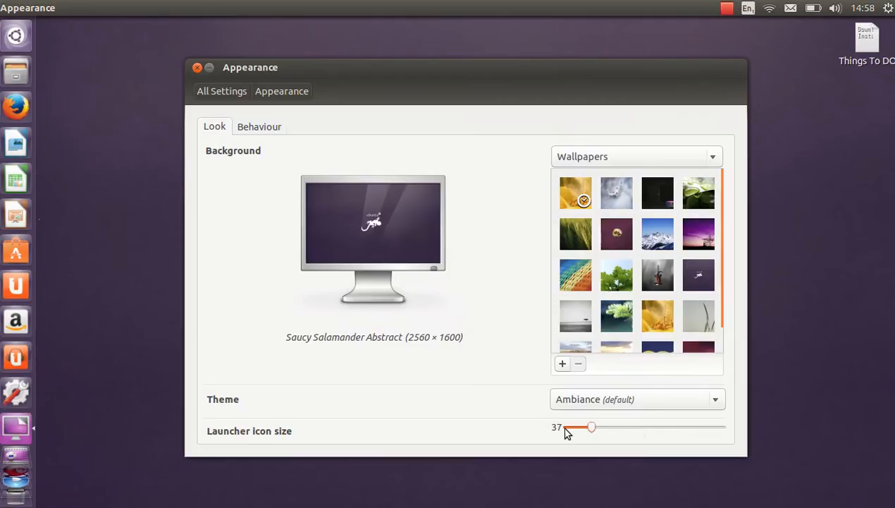
drag(592, 426, 567, 426)
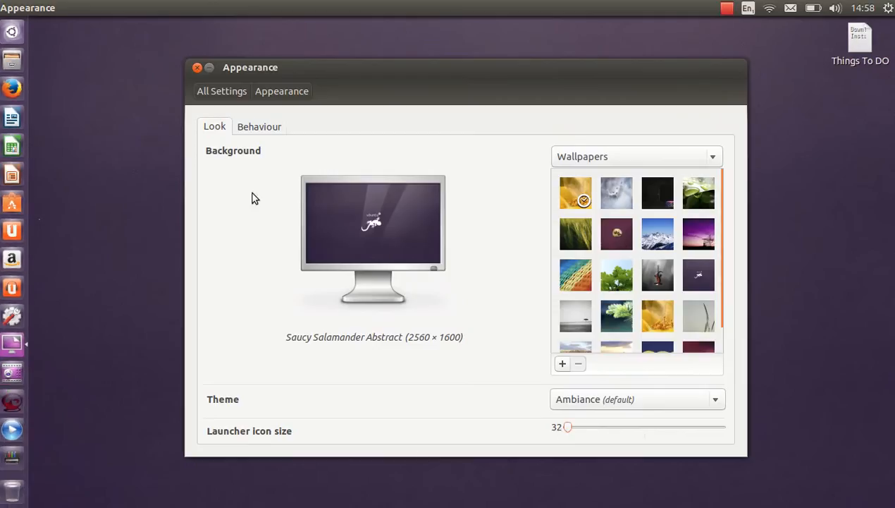
mouse_move(275, 141)
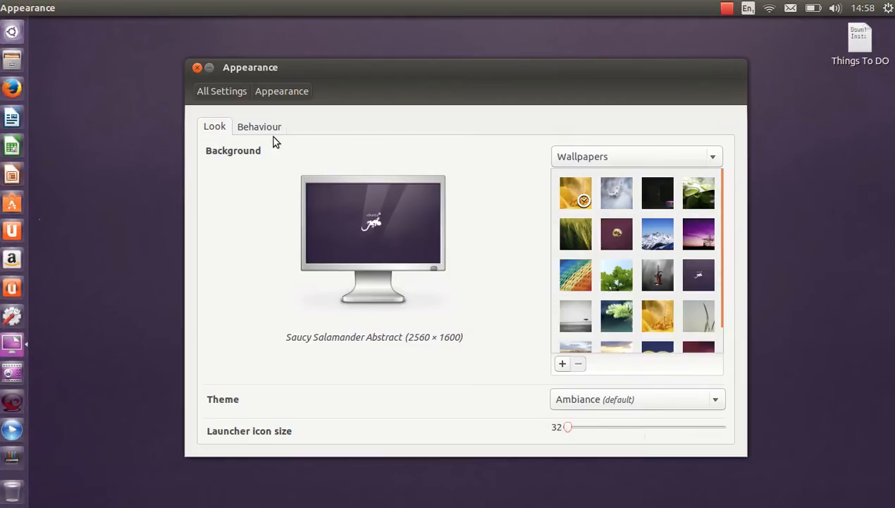
Step: In Behaviour, enable launcher auto-hide, reveal sensitivity High, reveal location Top left corner
click(258, 127)
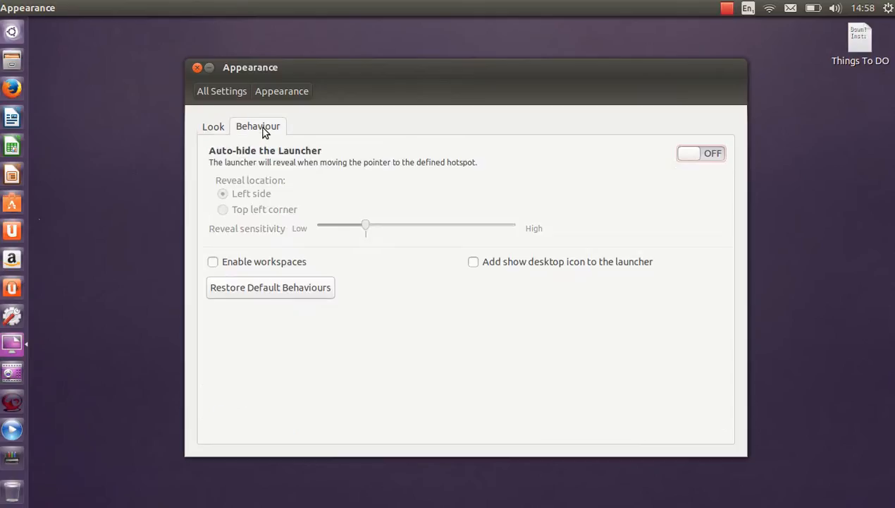
mouse_move(231, 172)
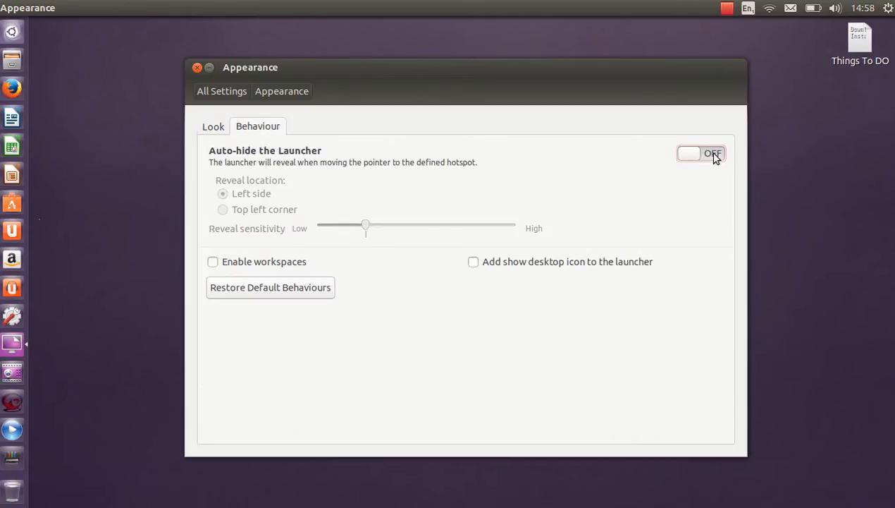
click(701, 152)
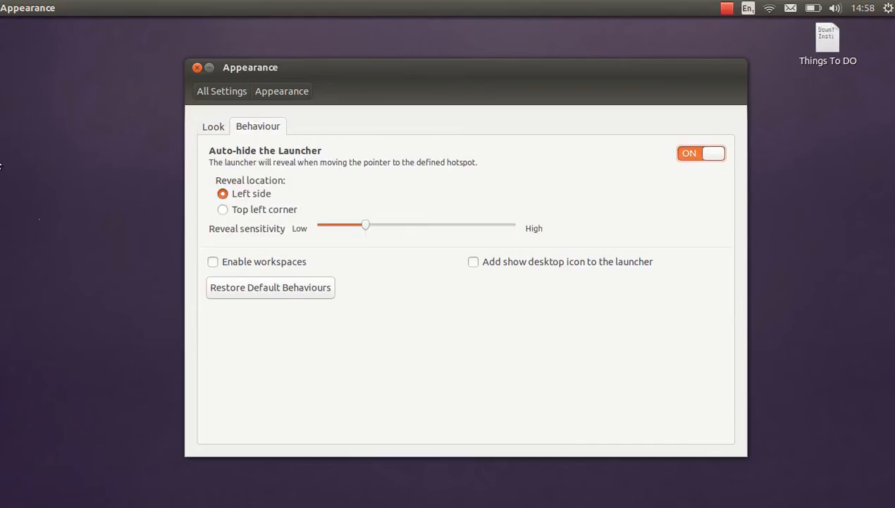
mouse_move(234, 227)
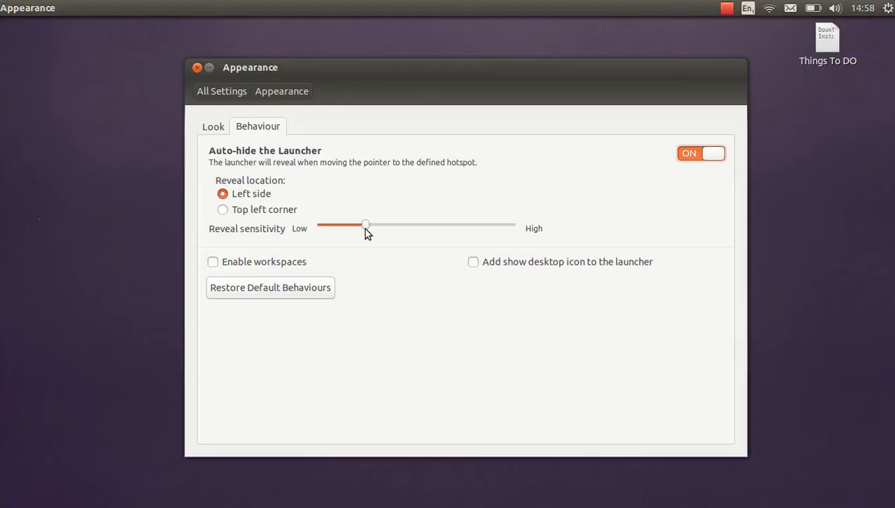
drag(367, 224, 510, 224)
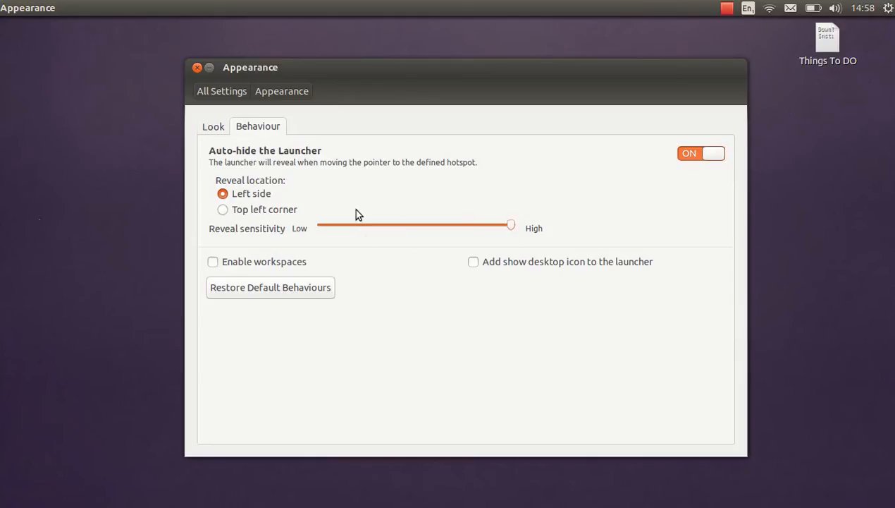
click(223, 208)
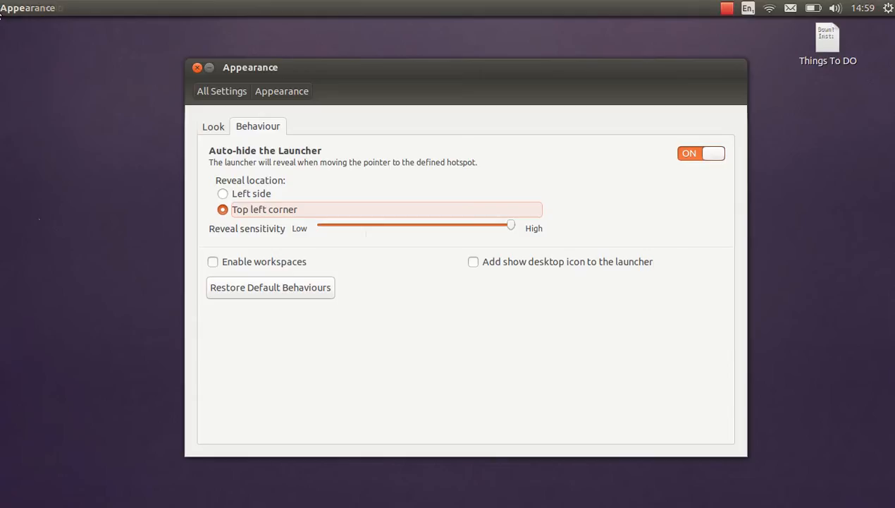
mouse_move(6, 22)
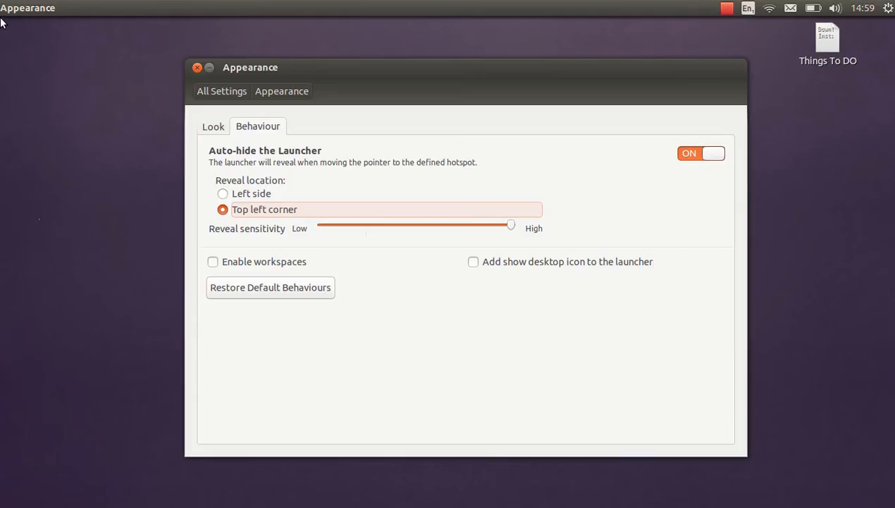
mouse_move(2, 2)
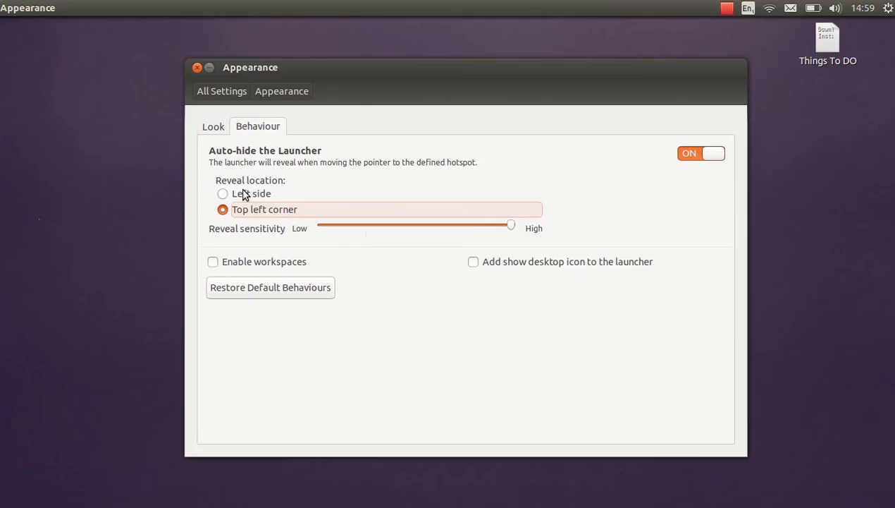
Step: Switch the reveal location to Left side with sensitivity at about three quarters
click(223, 194)
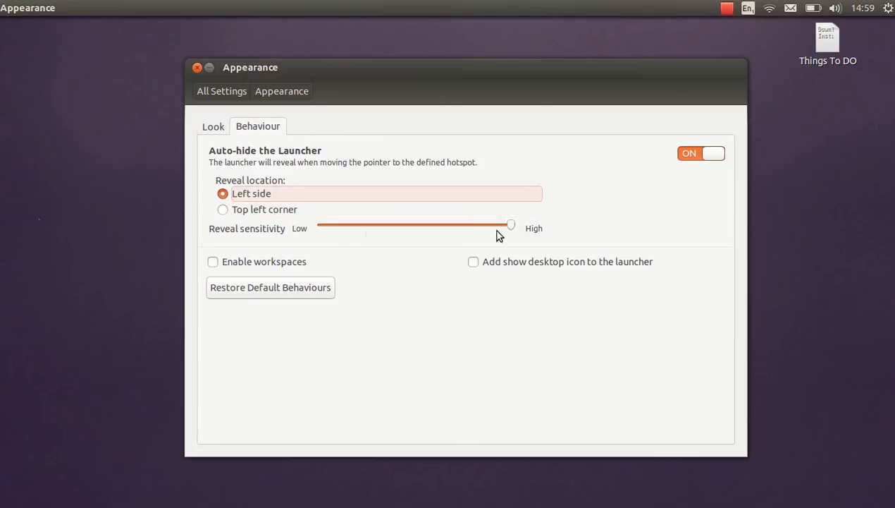
drag(511, 224, 366, 224)
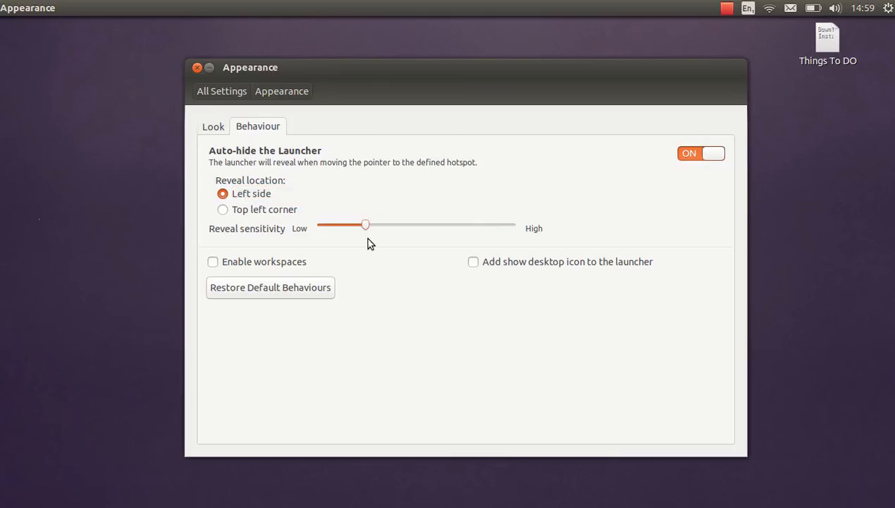
drag(365, 226, 464, 226)
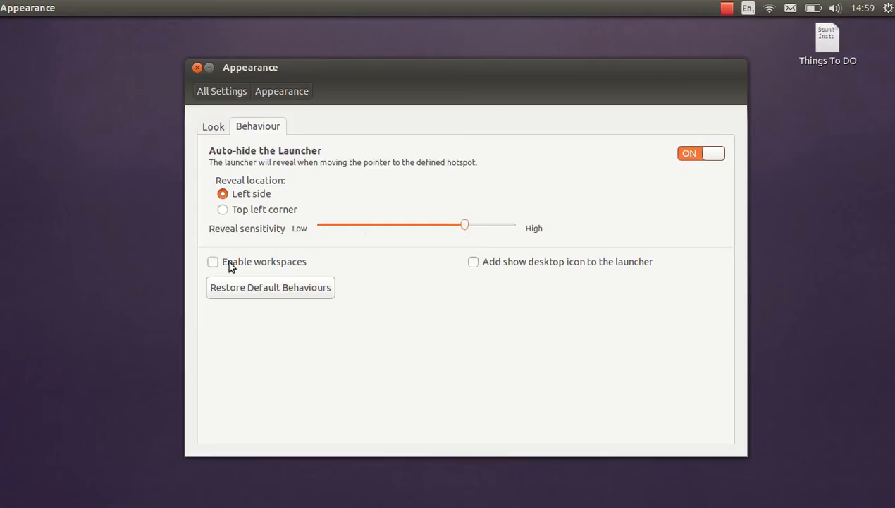
Step: Add the show-desktop icon, leave workspaces off, and close the Appearance window
click(212, 261)
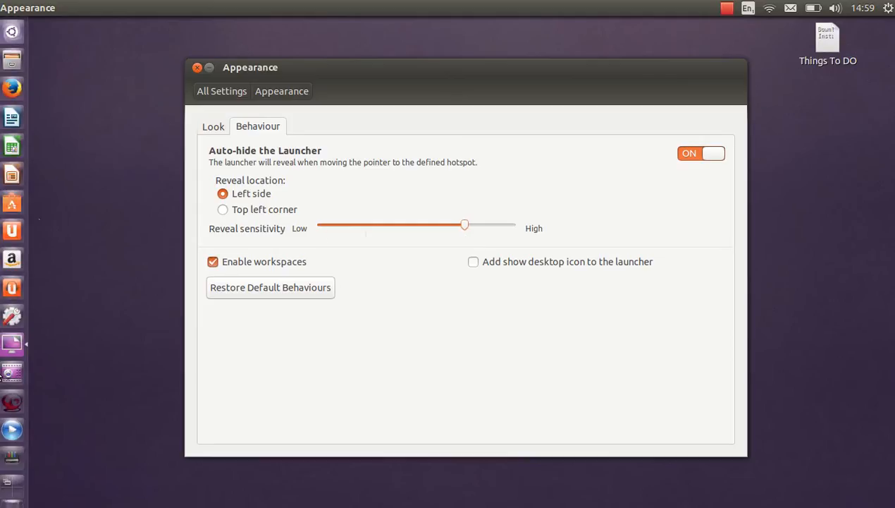
mouse_move(10, 485)
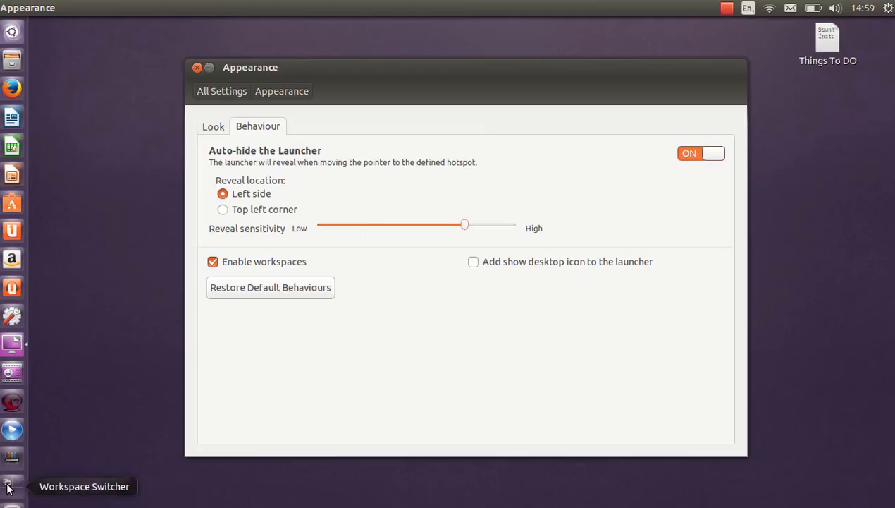
mouse_move(474, 260)
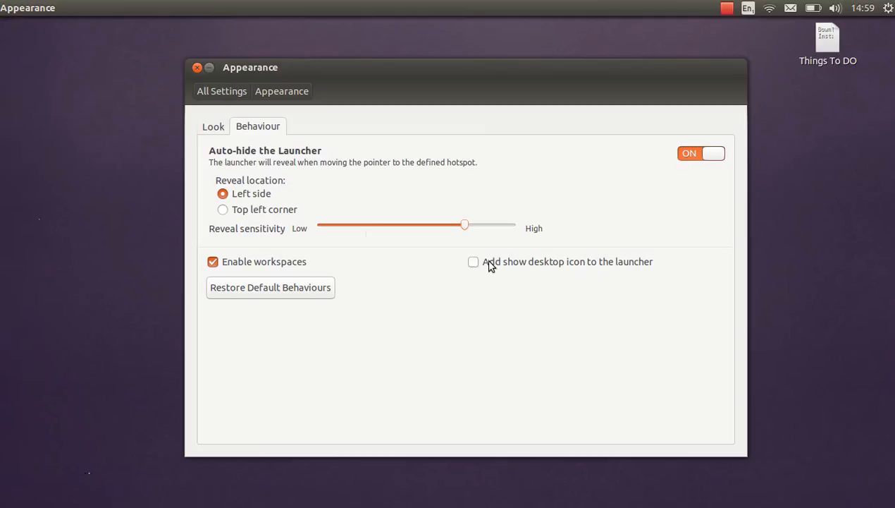
click(474, 261)
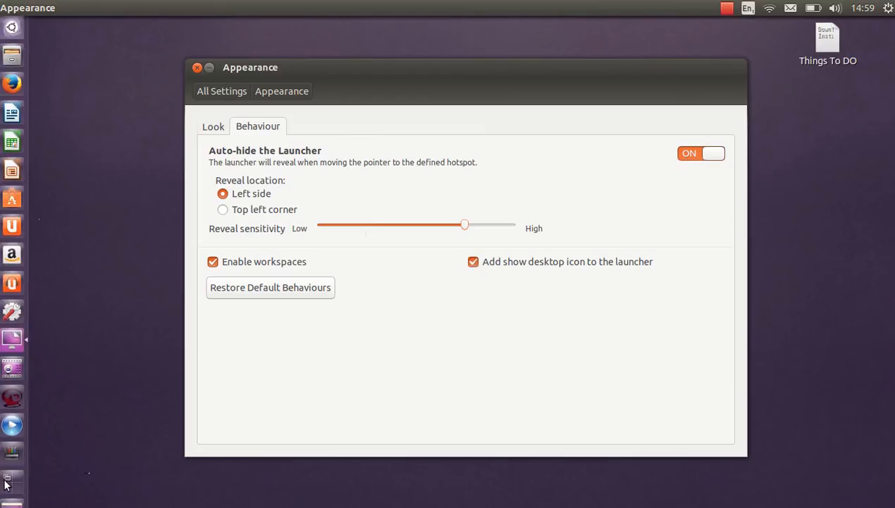
click(212, 261)
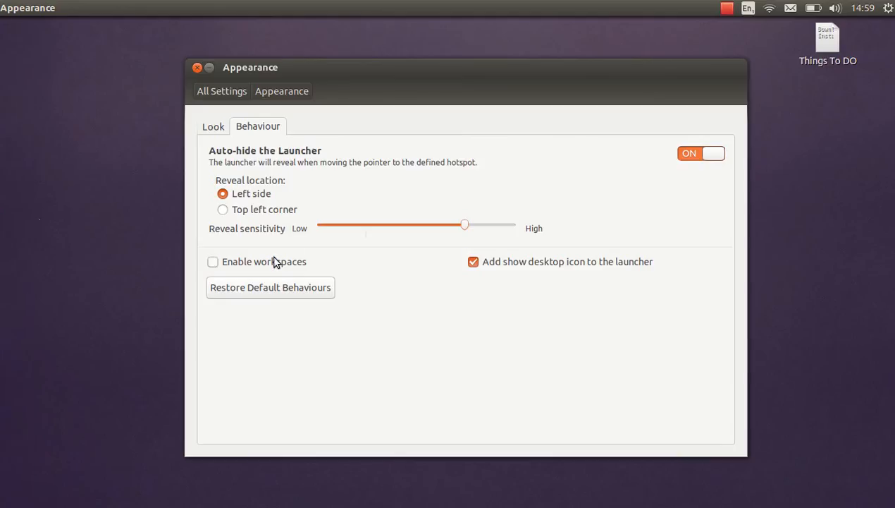
click(474, 261)
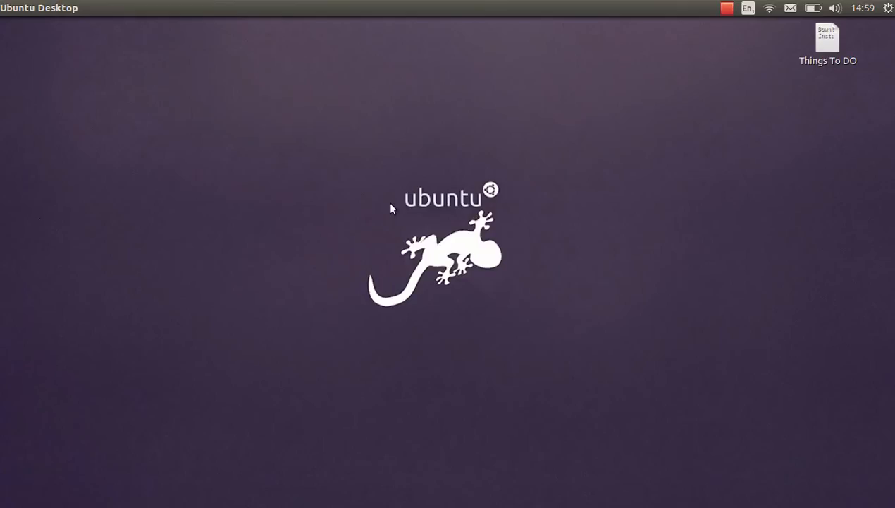
mouse_move(3, 130)
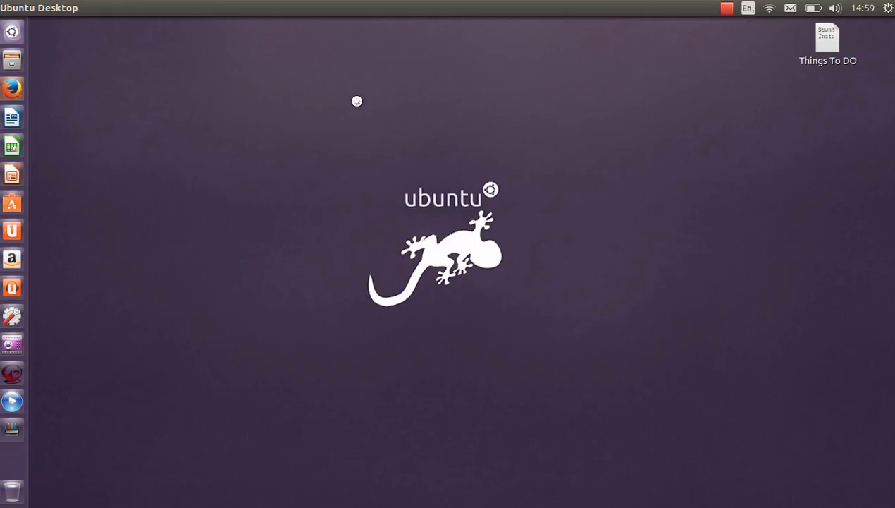
Step: Launch Firefox from the auto-hidden launcher at the left screen edge
click(11, 88)
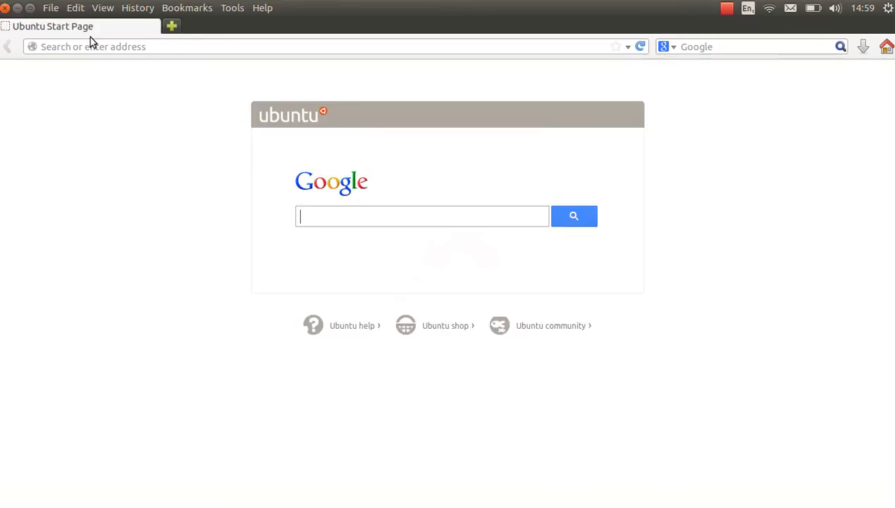